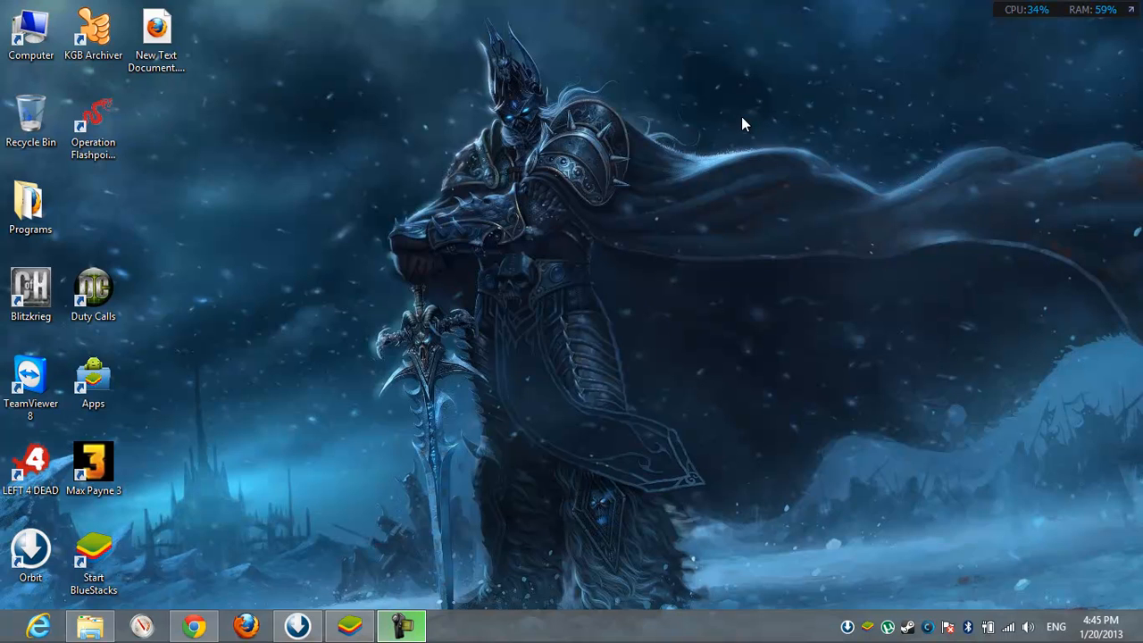
mouse_move(551, 114)
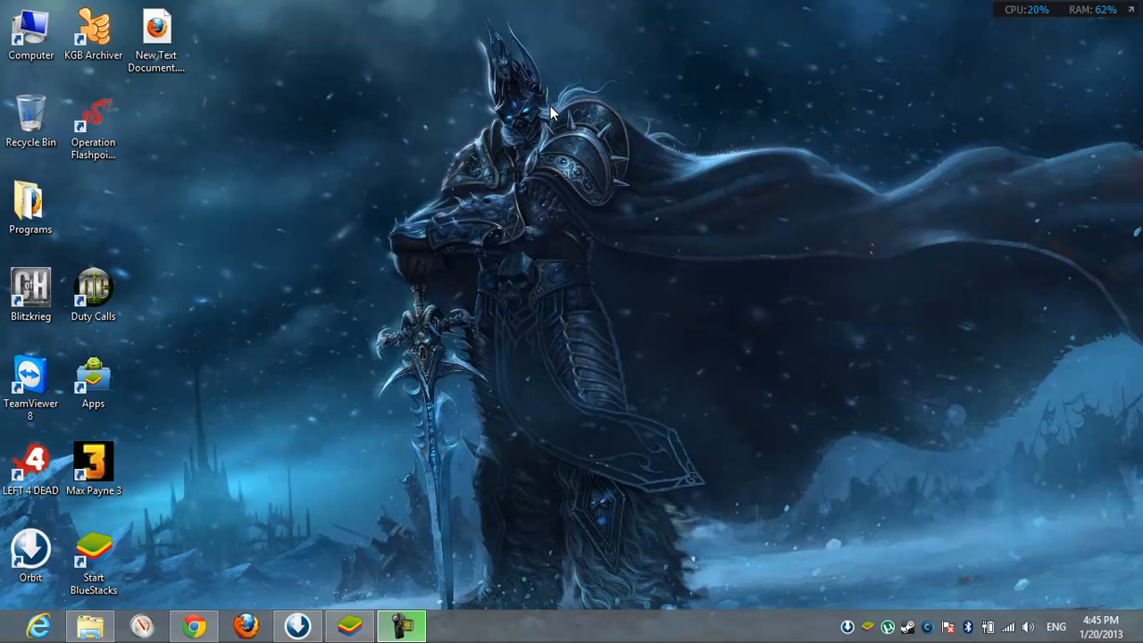
mouse_move(576, 113)
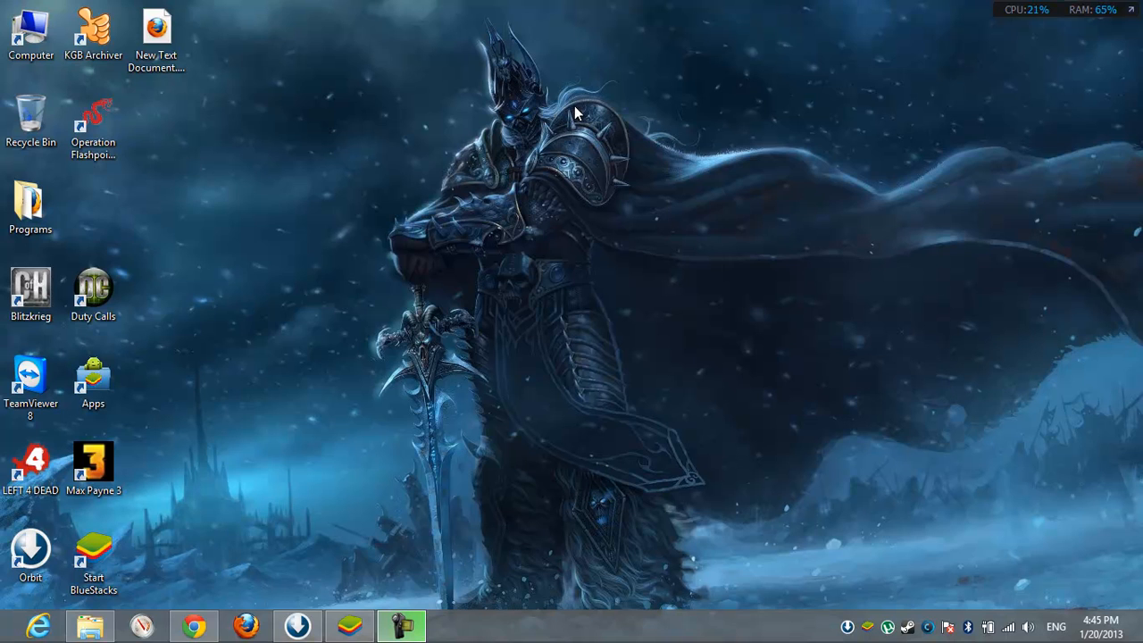
mouse_move(654, 143)
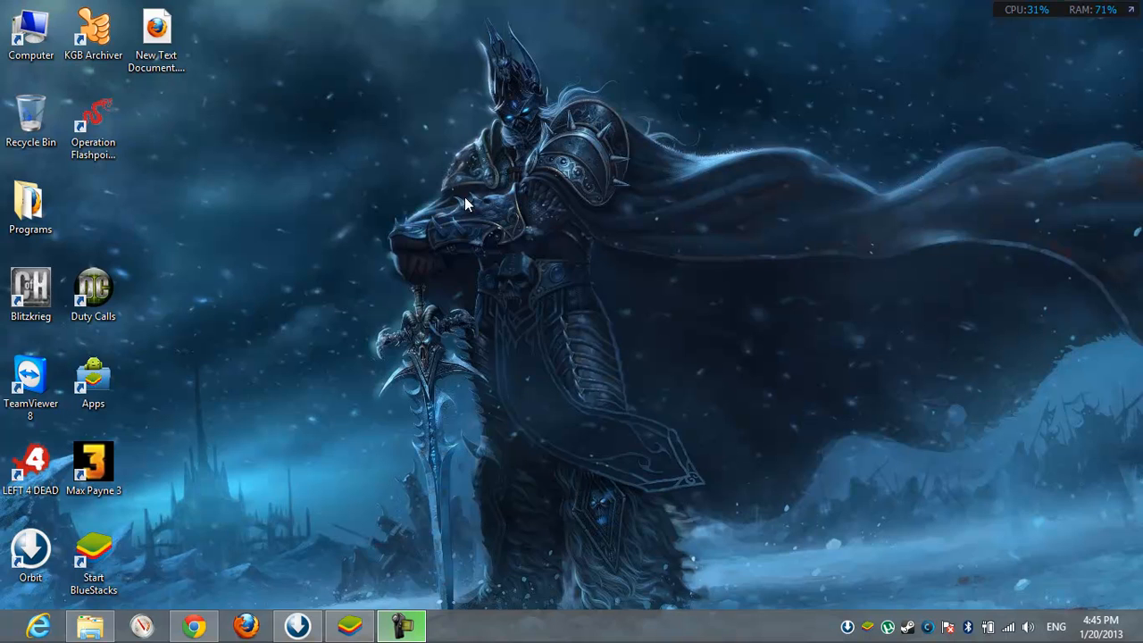
mouse_move(420, 319)
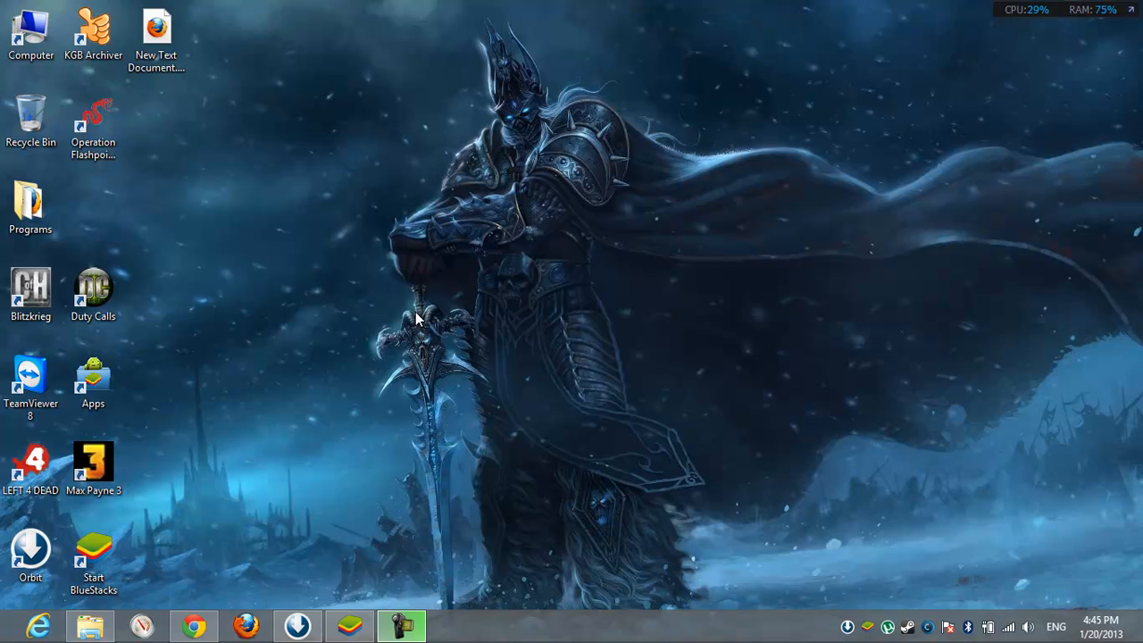
mouse_move(237, 131)
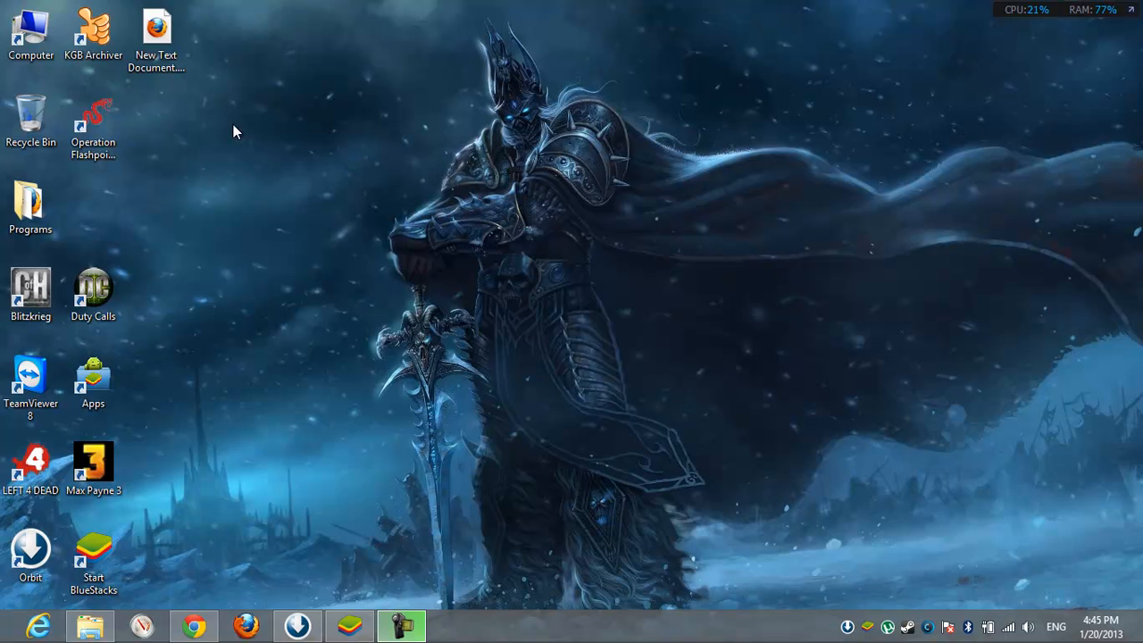
mouse_move(526, 223)
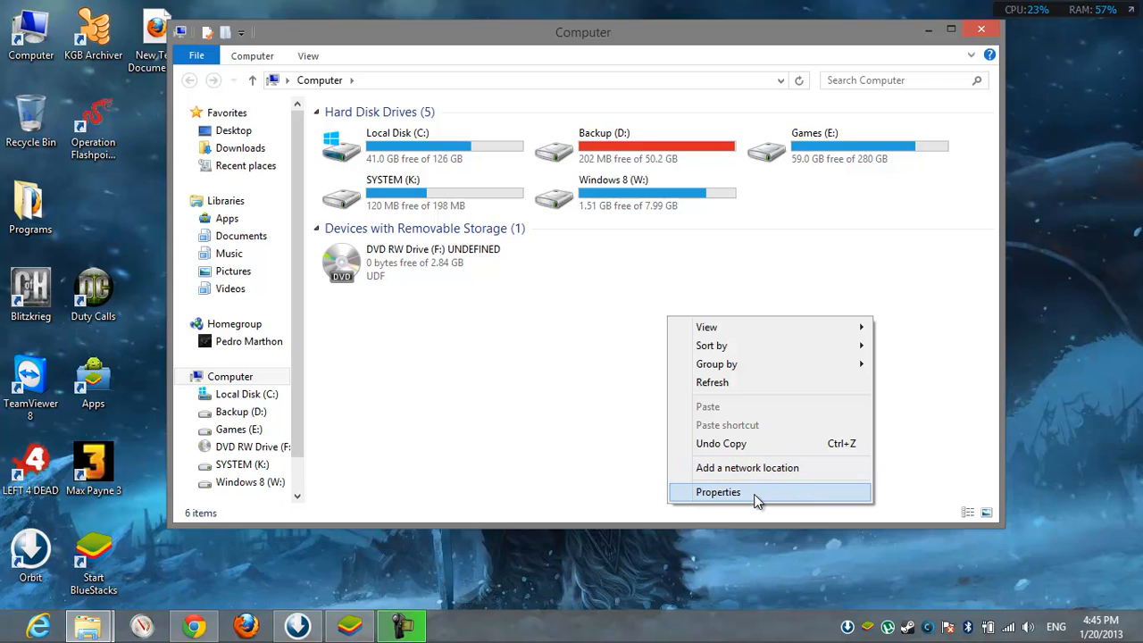
Step: Open Properties from the Computer window to show the Windows 8 Pro System page
left_click(718, 492)
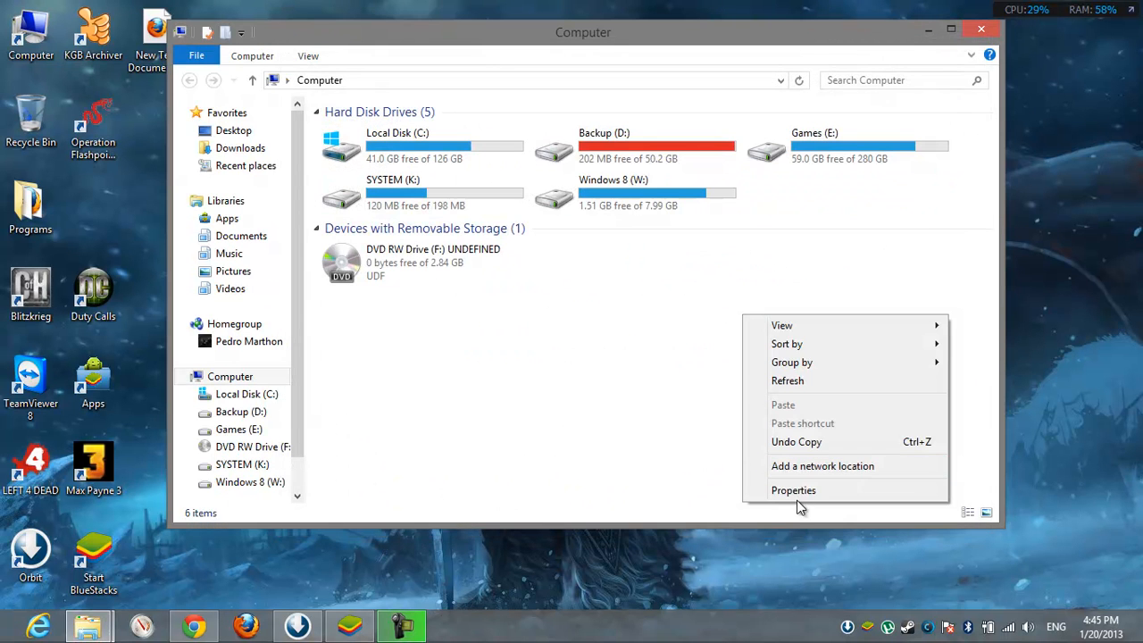
left_click(793, 489)
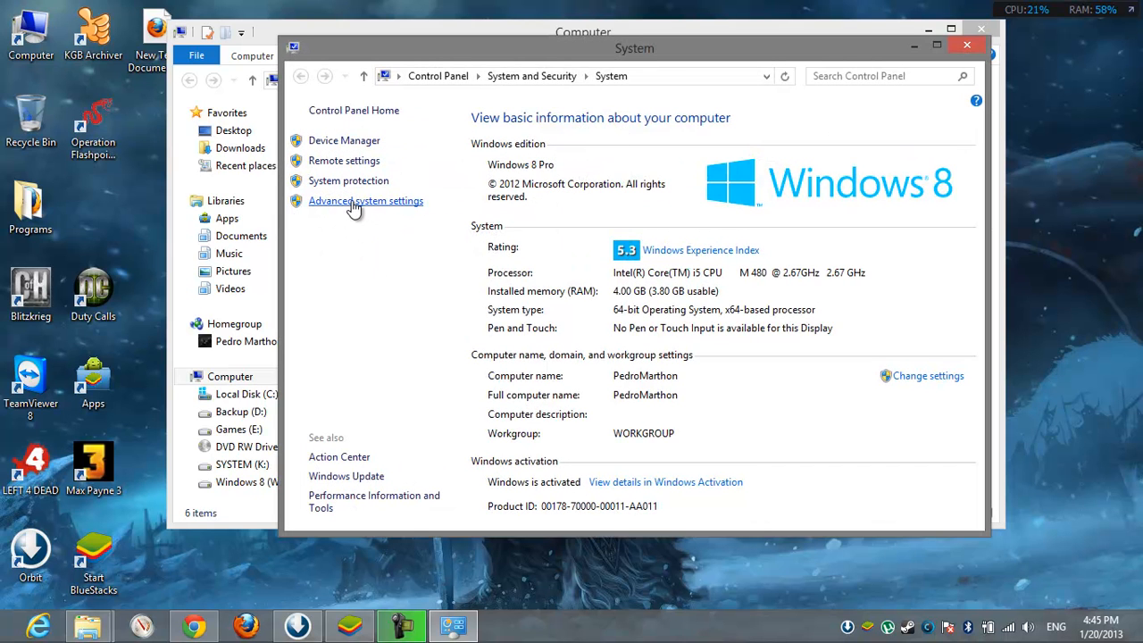
Step: Open Advanced system settings, Performance Settings, and its Advanced tab showing the 3968 MB paging file
left_click(365, 200)
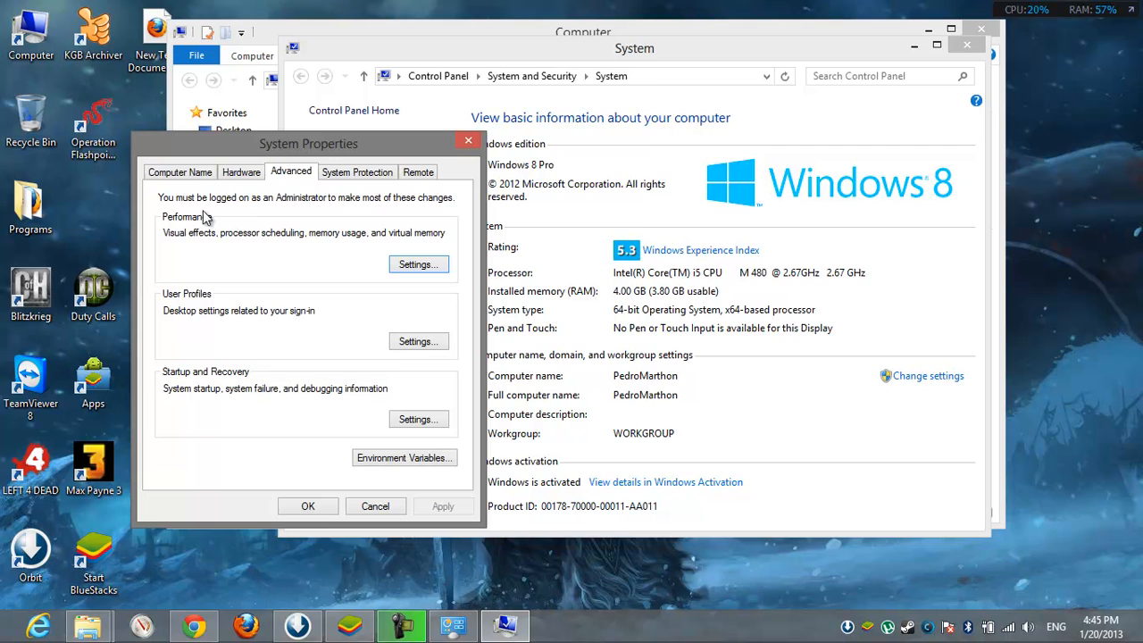
mouse_move(179, 226)
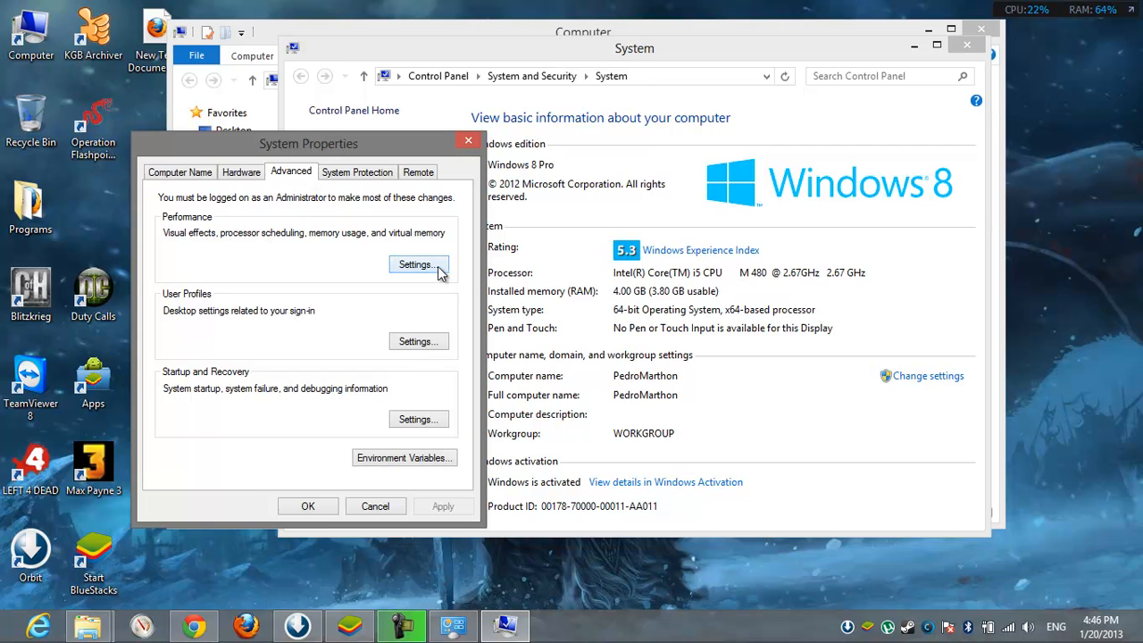
left_click(416, 265)
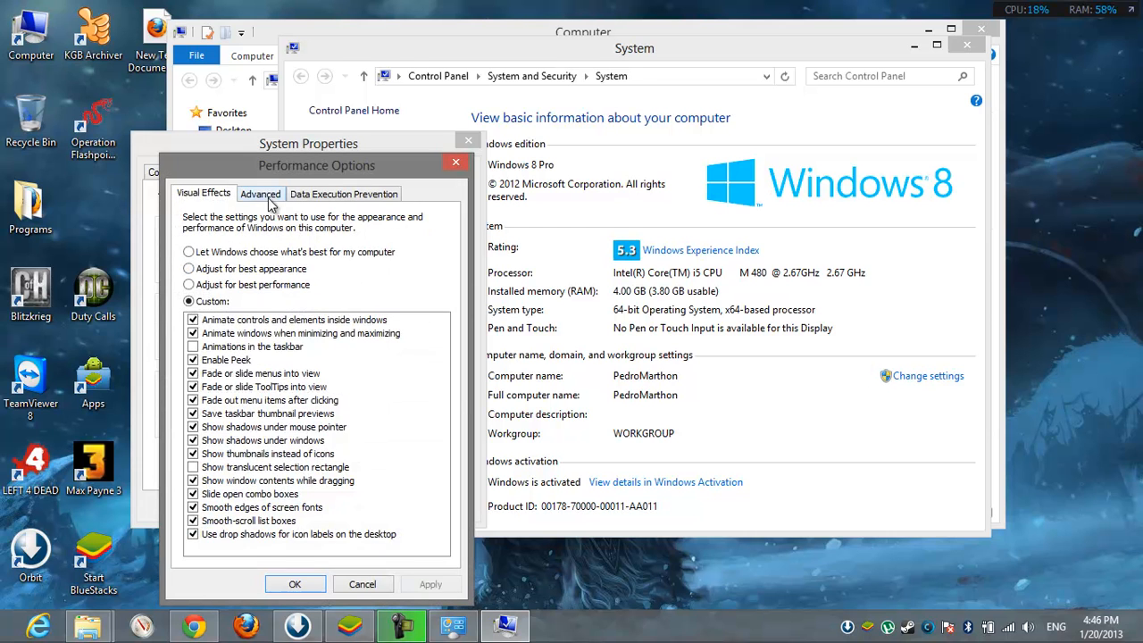
left_click(259, 193)
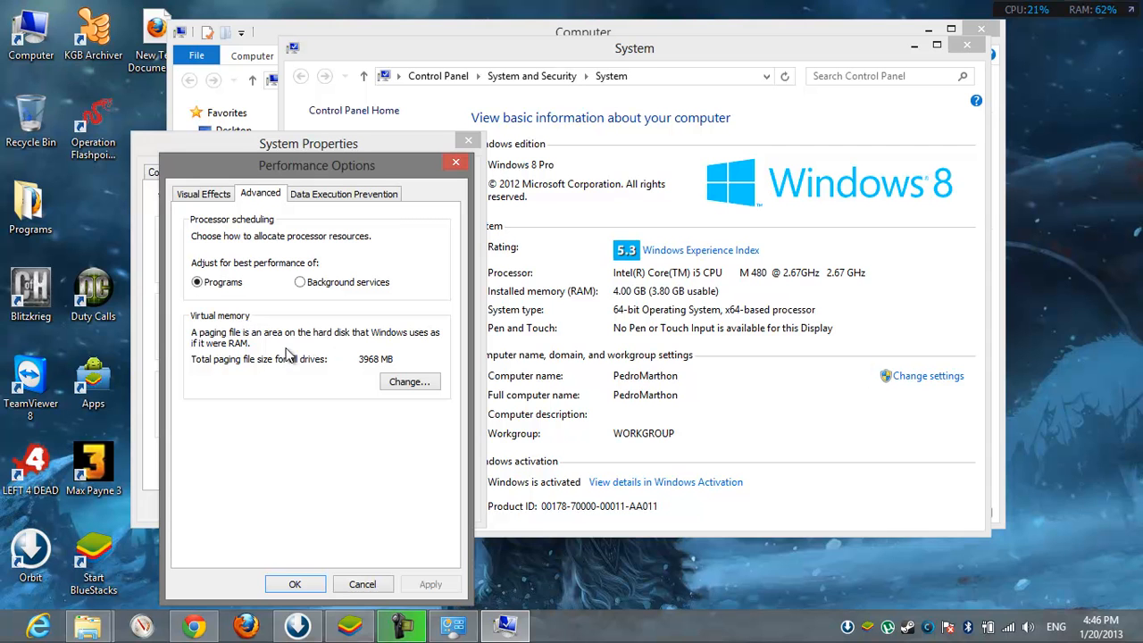
mouse_move(301, 298)
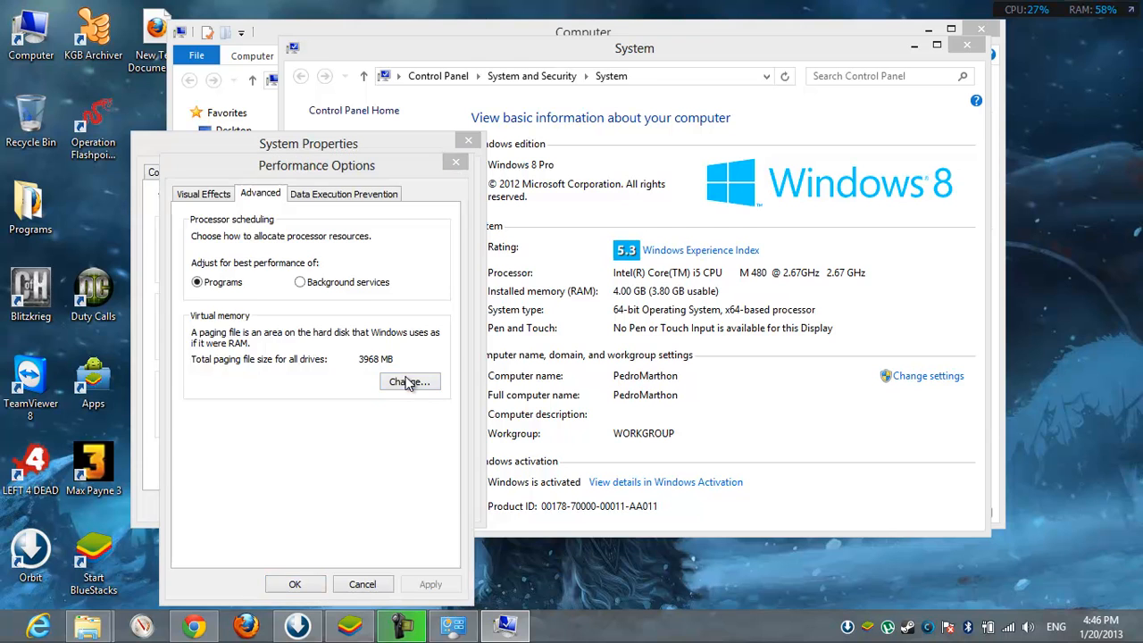
Step: Open Virtual Memory and untick 'Automatically manage paging file size for all drives'
left_click(409, 381)
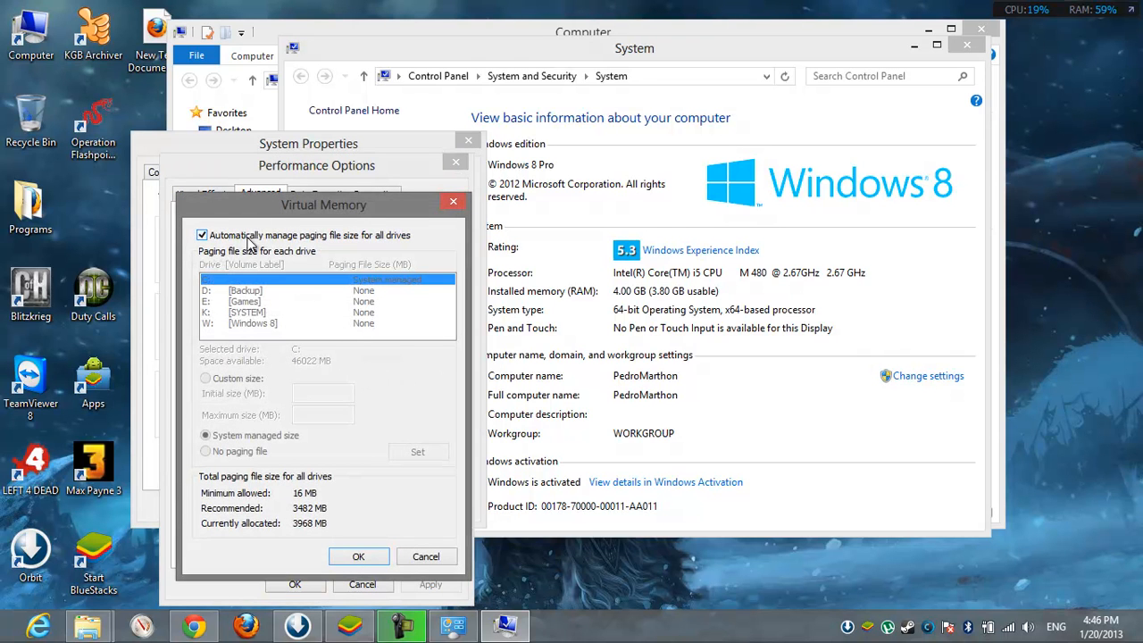
mouse_move(393, 495)
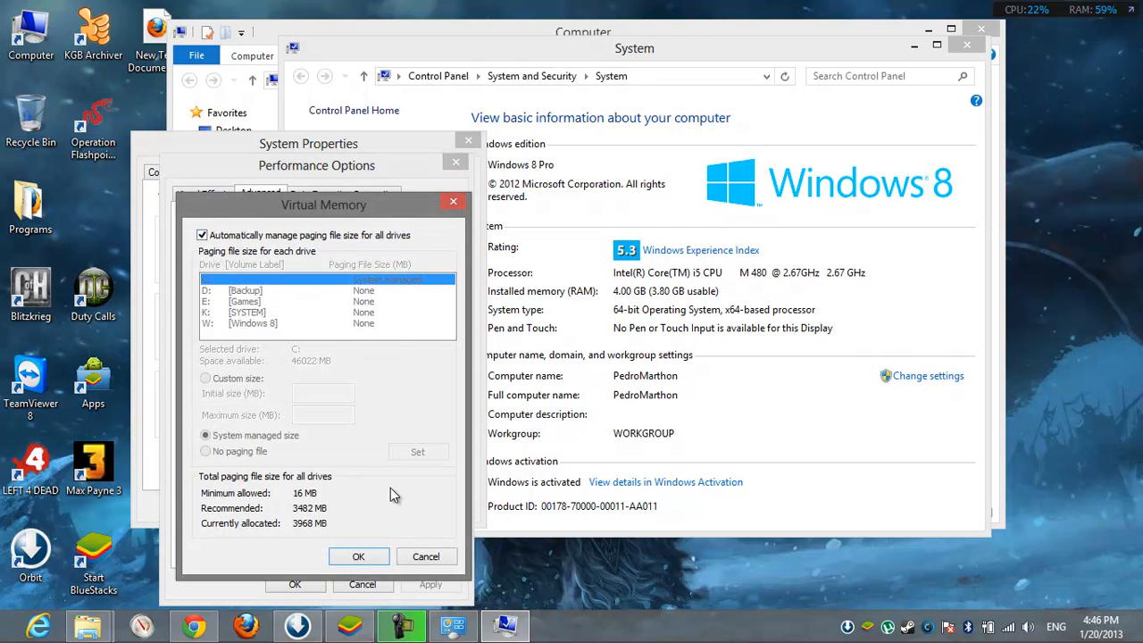
left_click(358, 556)
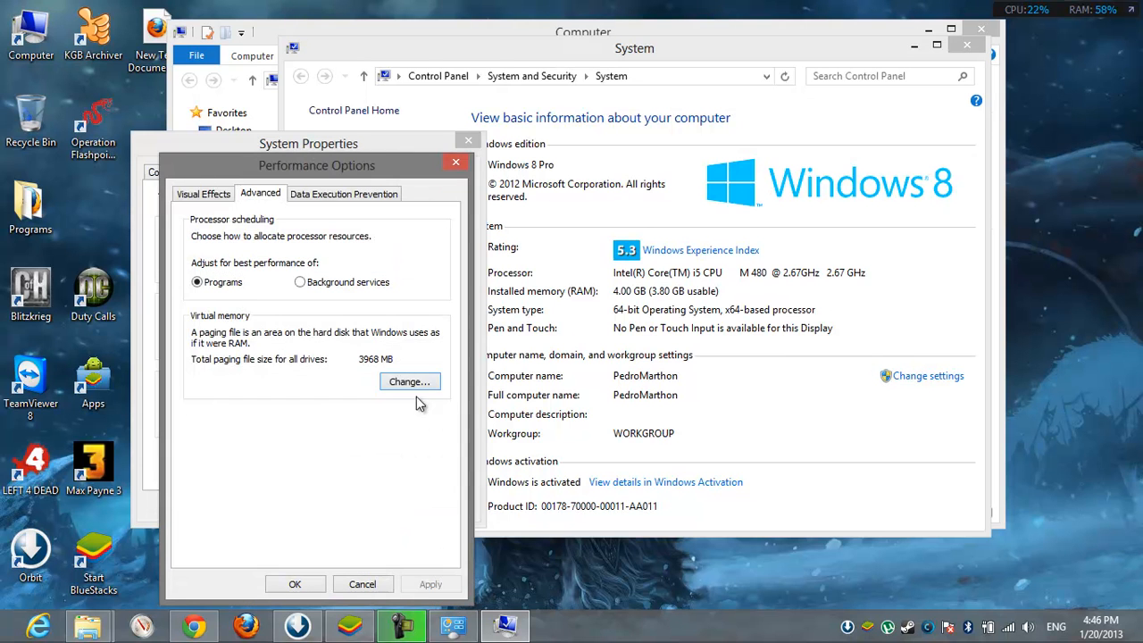
left_click(408, 381)
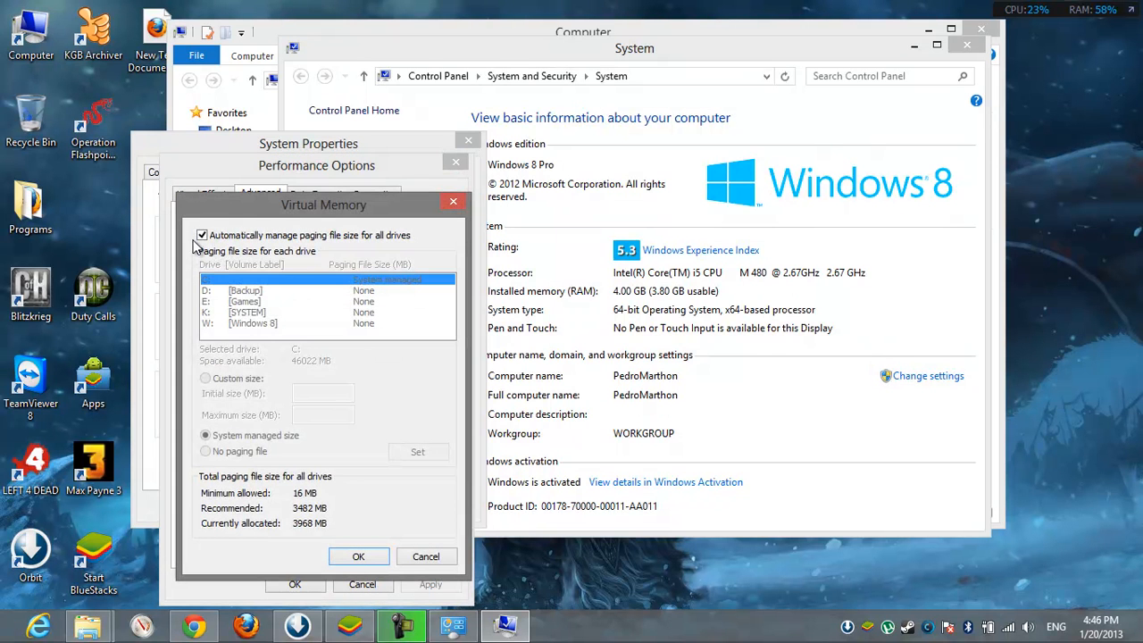
left_click(202, 235)
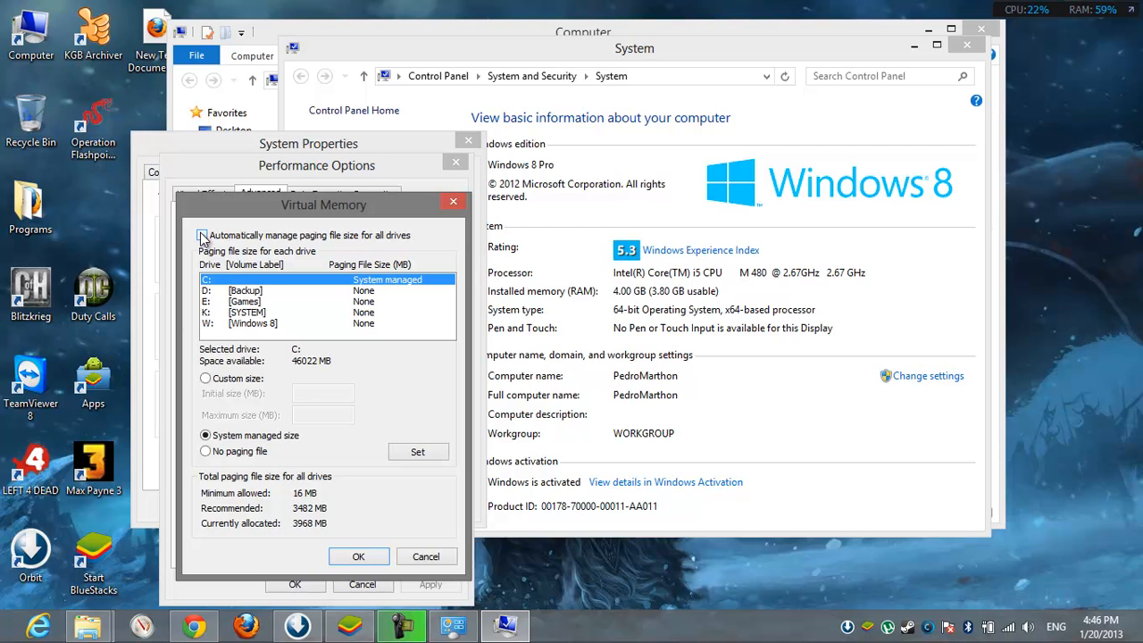
left_click(202, 234)
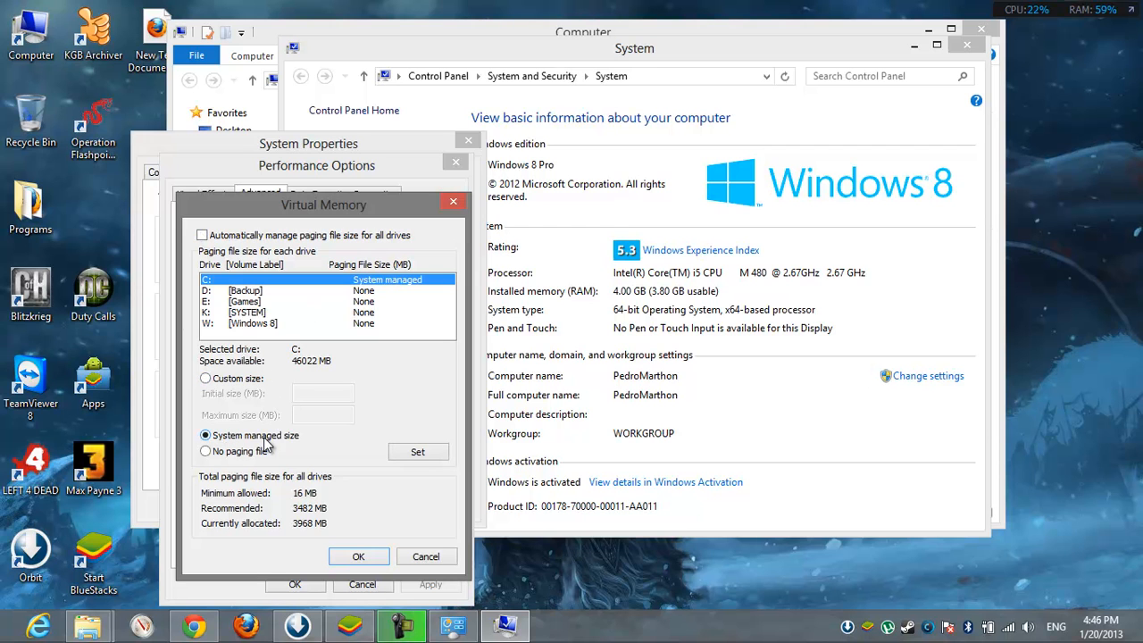
Step: Choose Custom size for C: with 5000 MB initial and maximum, and apply it
left_click(206, 378)
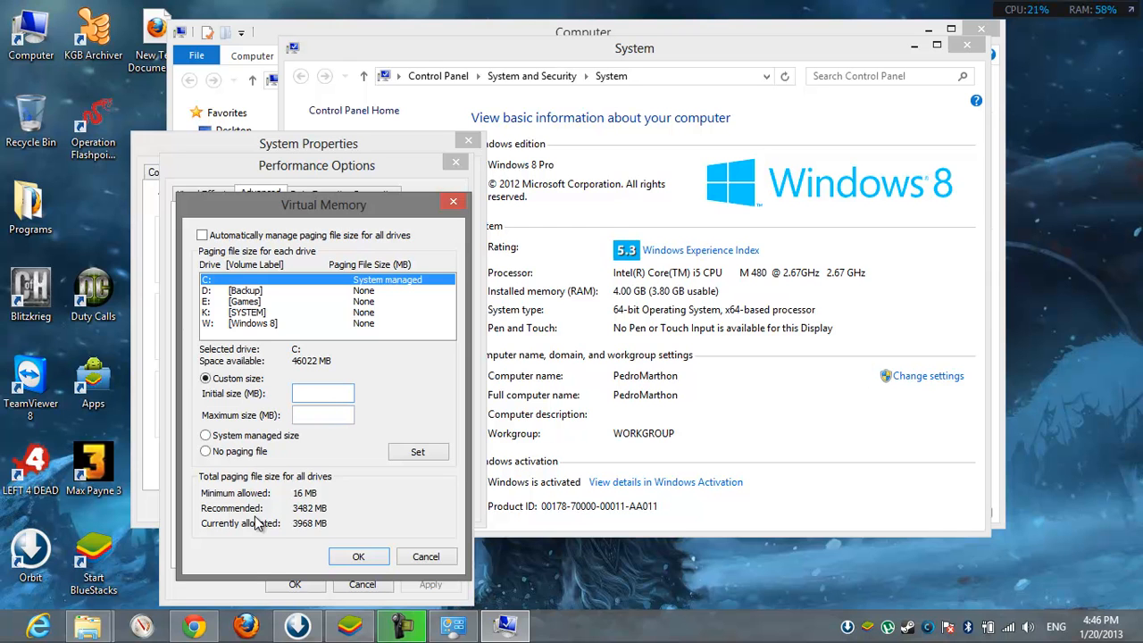
mouse_move(301, 518)
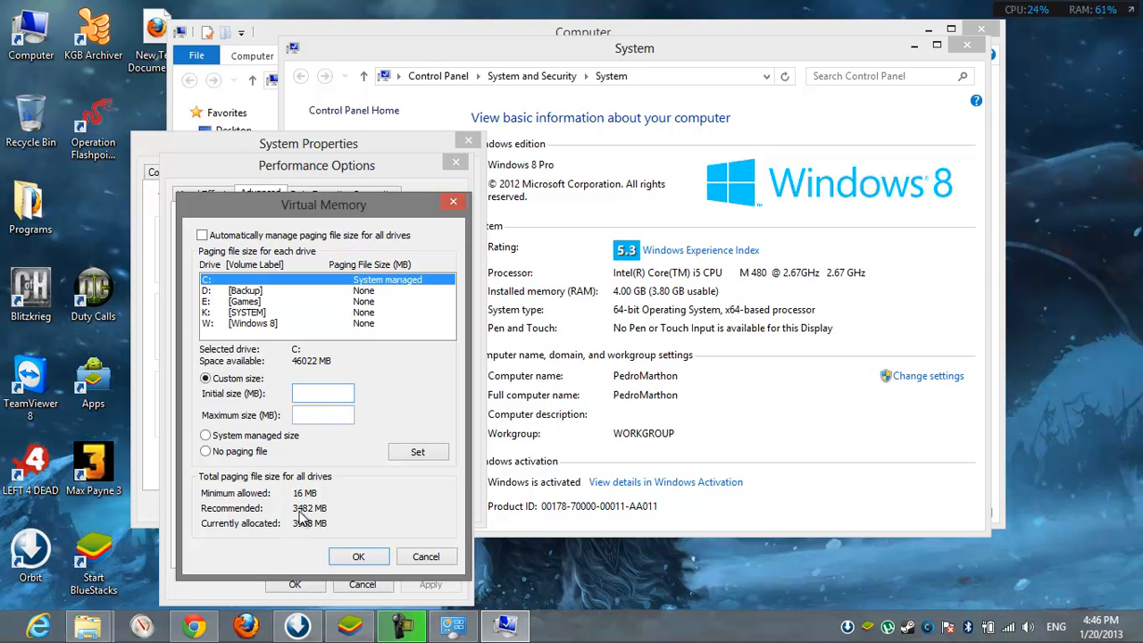
mouse_move(348, 522)
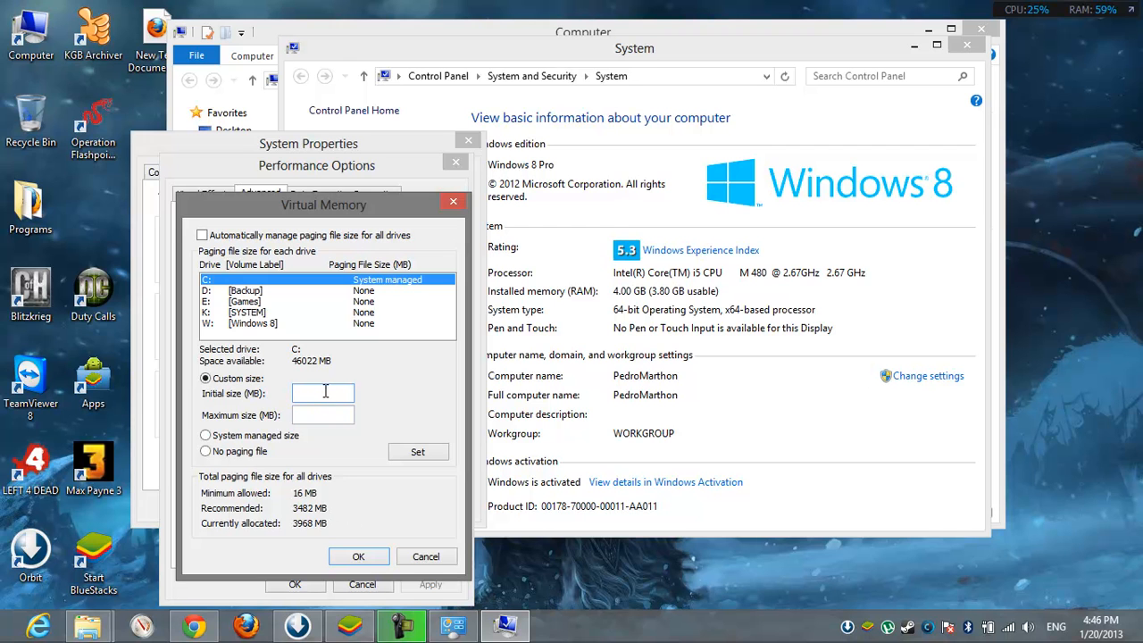
type("5000")
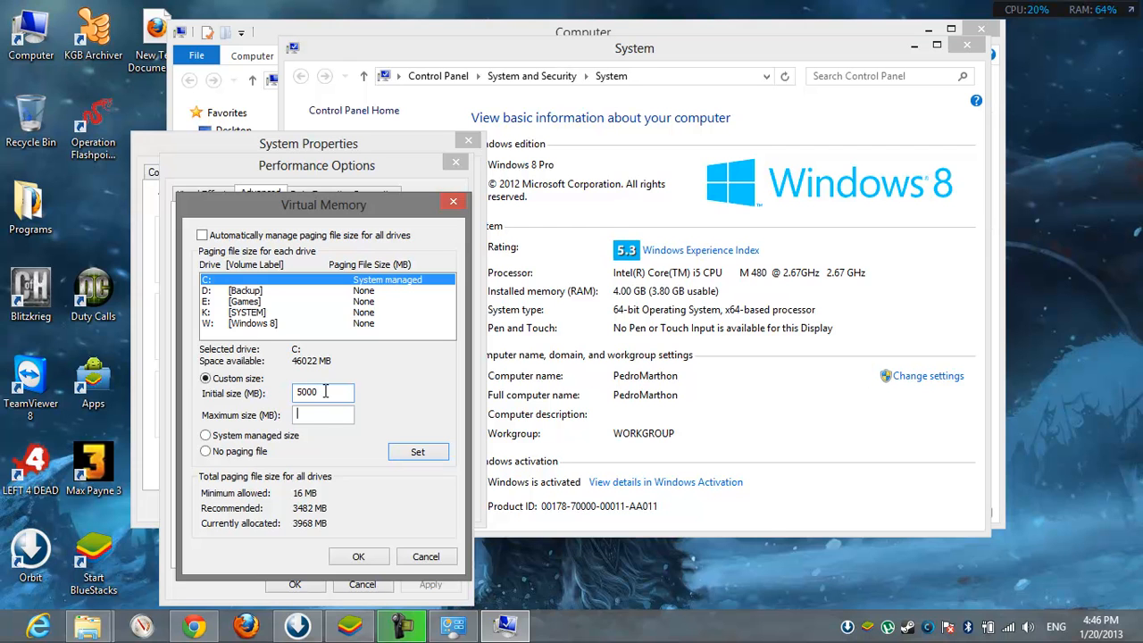
type("5000")
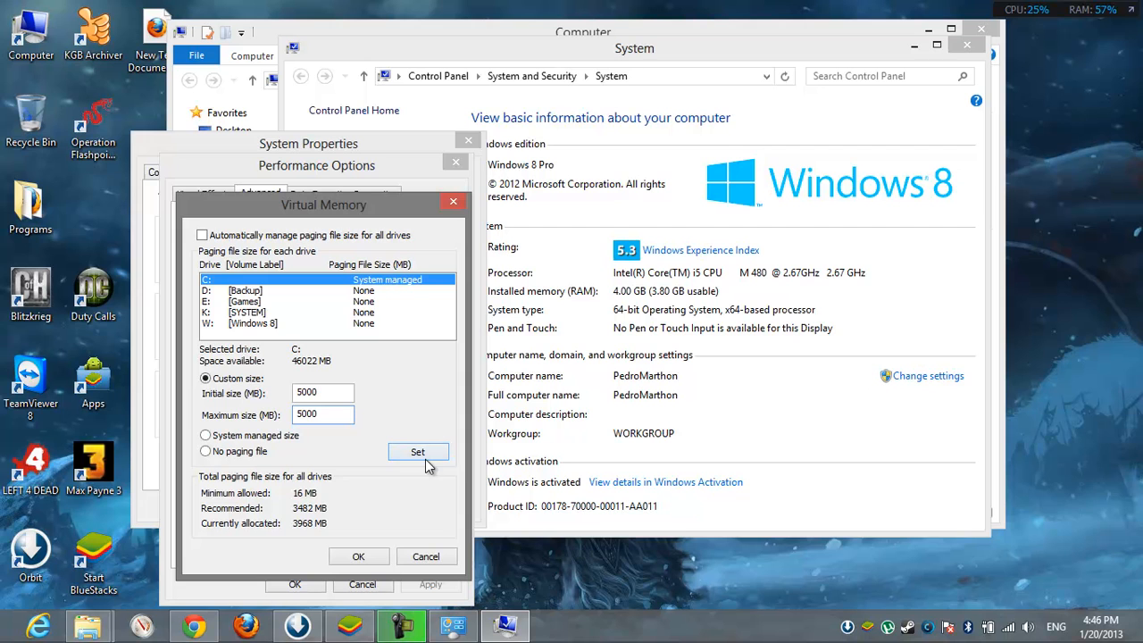
left_click(417, 451)
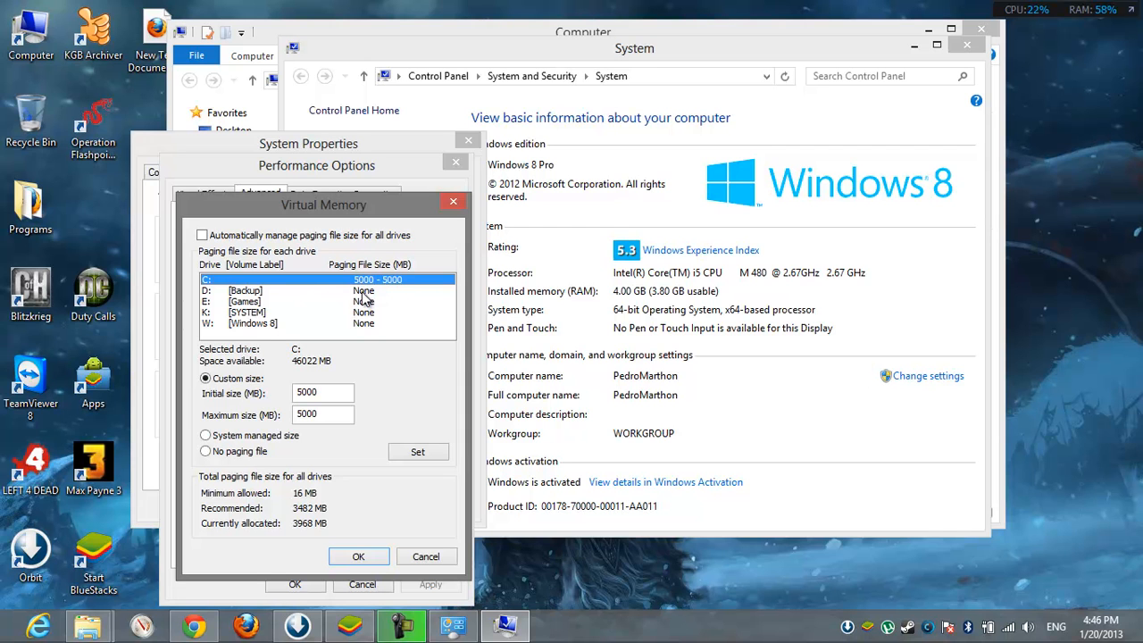
mouse_move(362, 298)
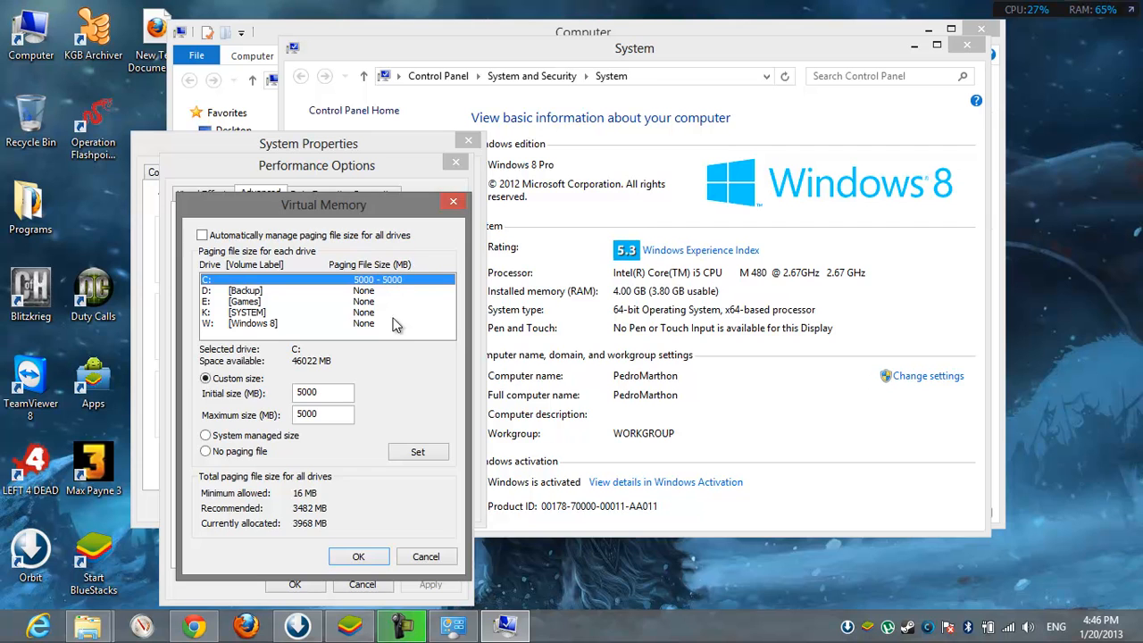
Step: Confirm Virtual Memory, acknowledge the restart notice, and close Performance Options
left_click(358, 556)
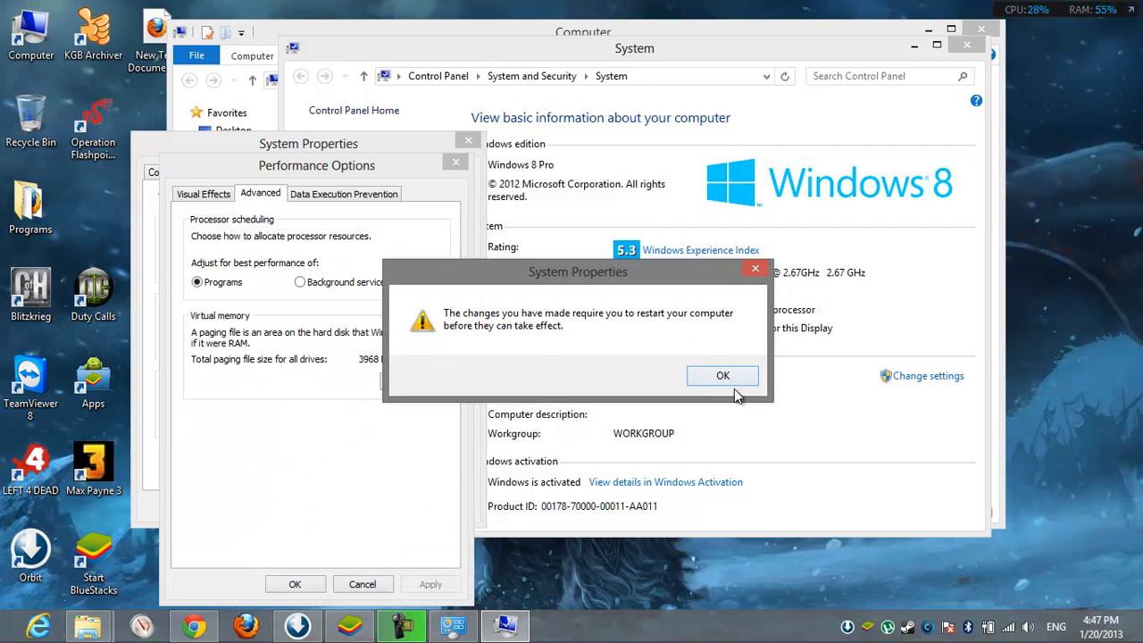
left_click(722, 375)
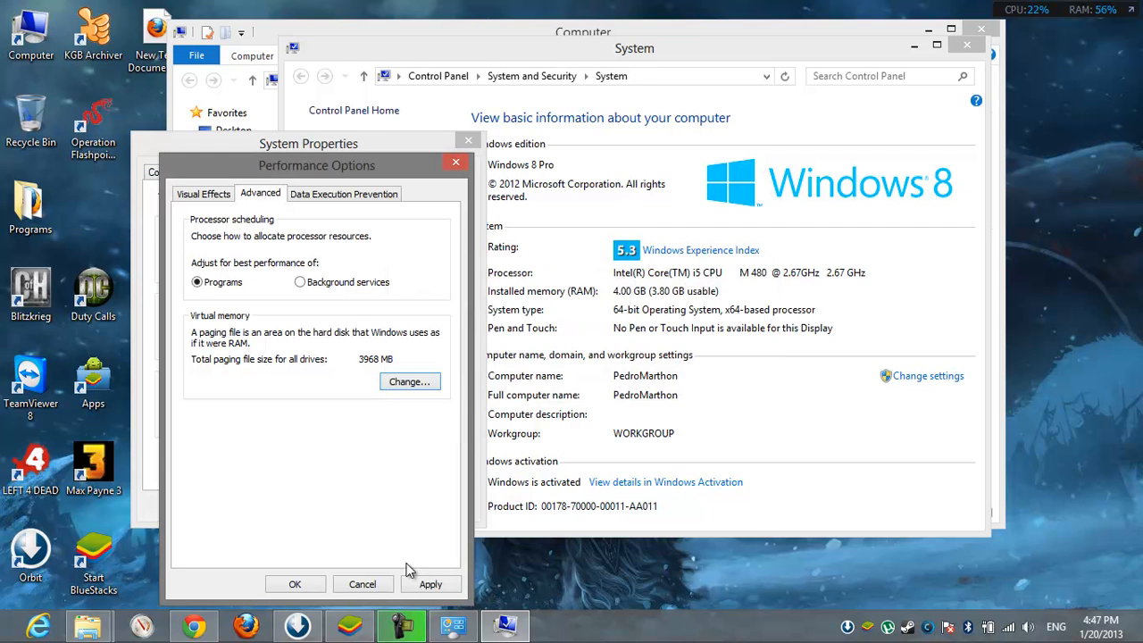
mouse_move(276, 176)
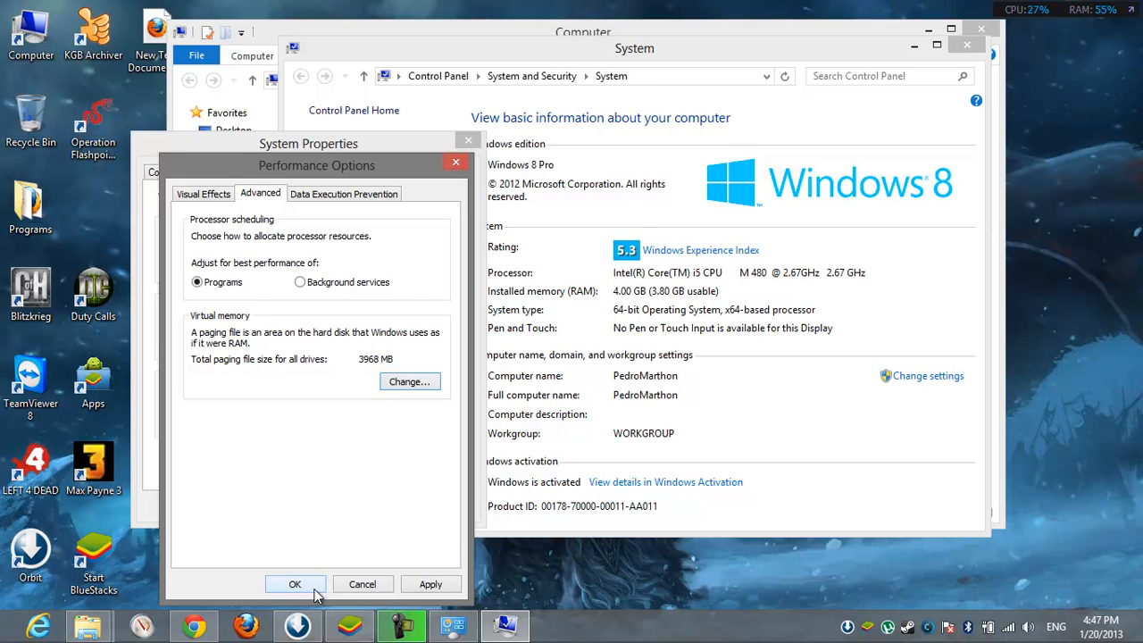
left_click(295, 584)
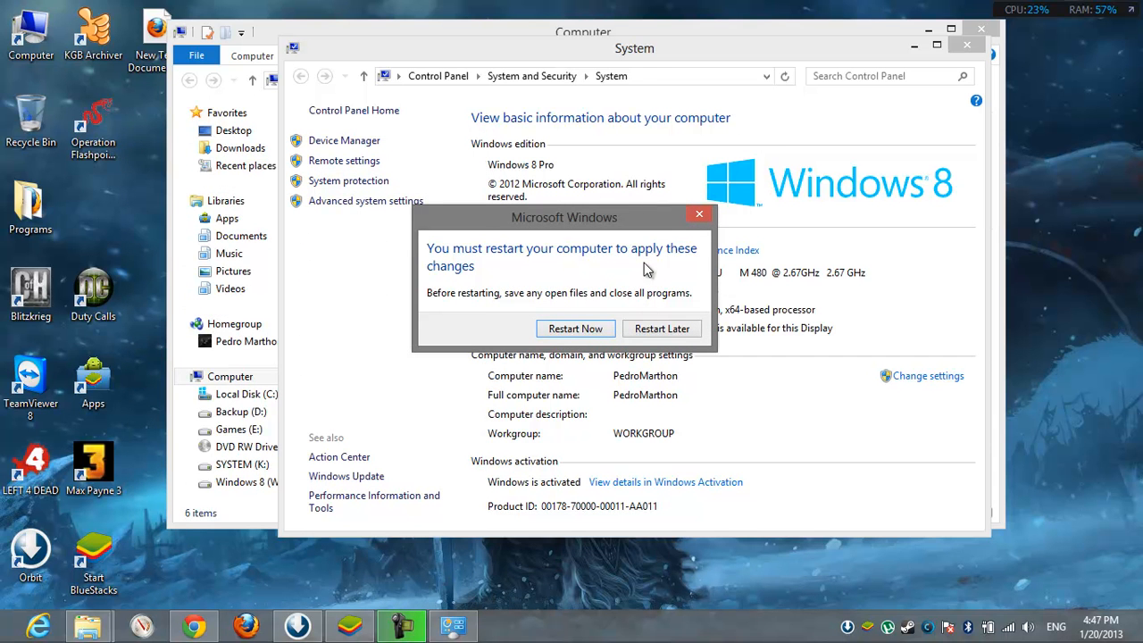
mouse_move(531, 463)
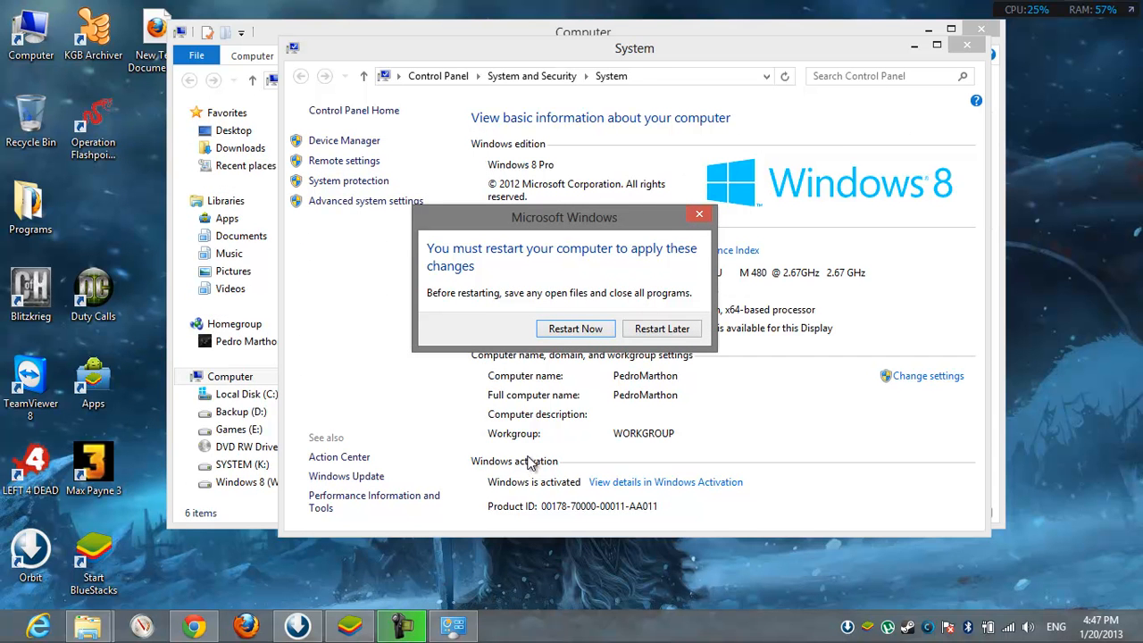